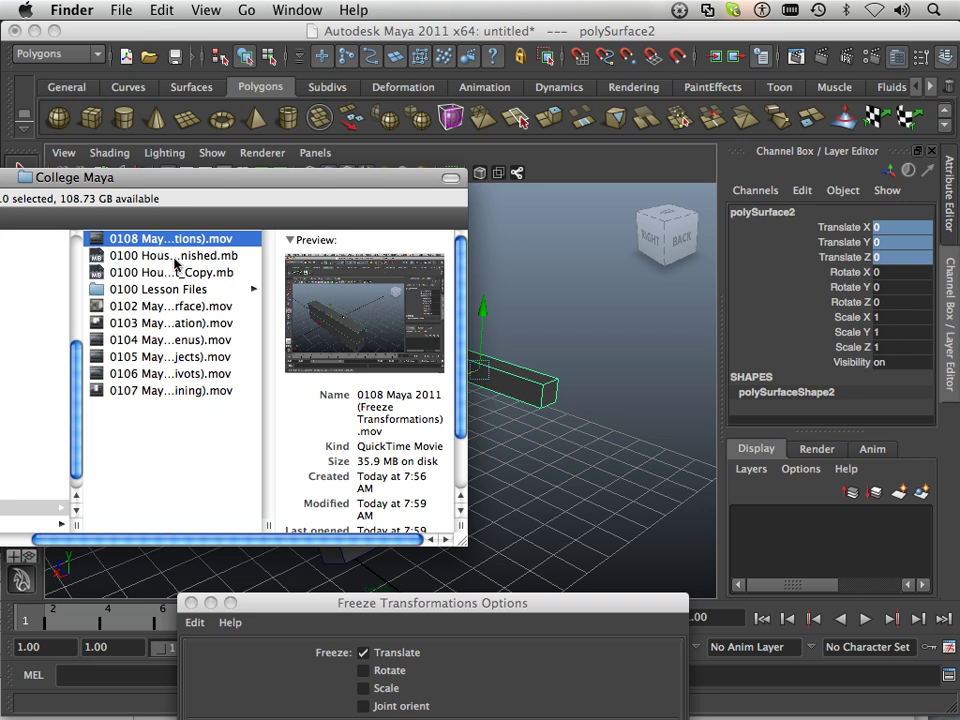
mouse_move(156, 296)
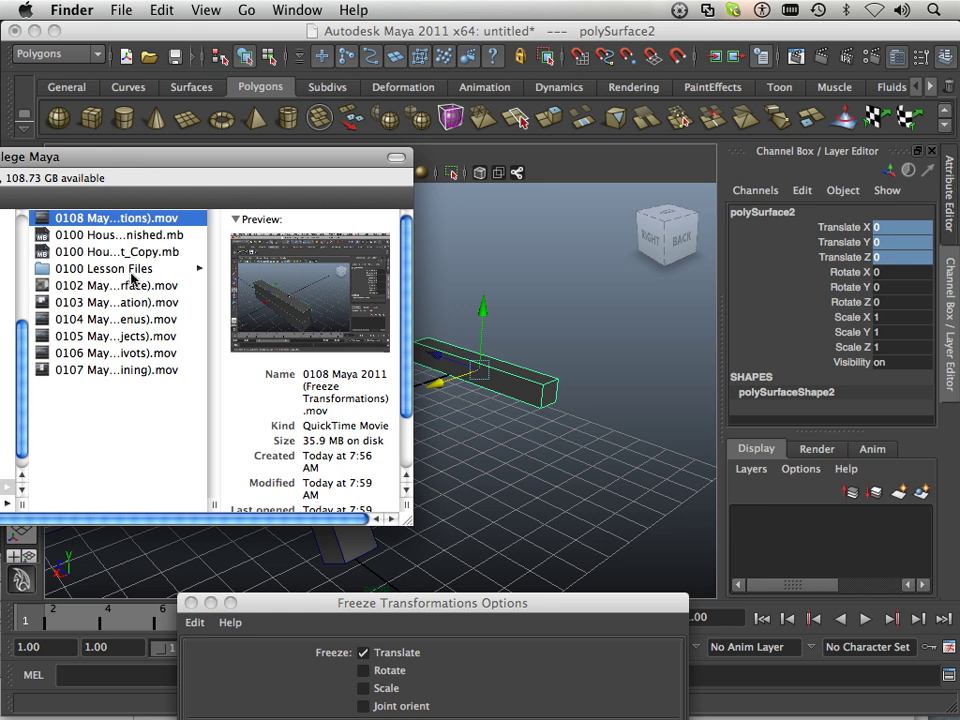
Browse into 0100 Lesson Files and show the details of 0100 House_Finished.mb
scroll(down, 3)
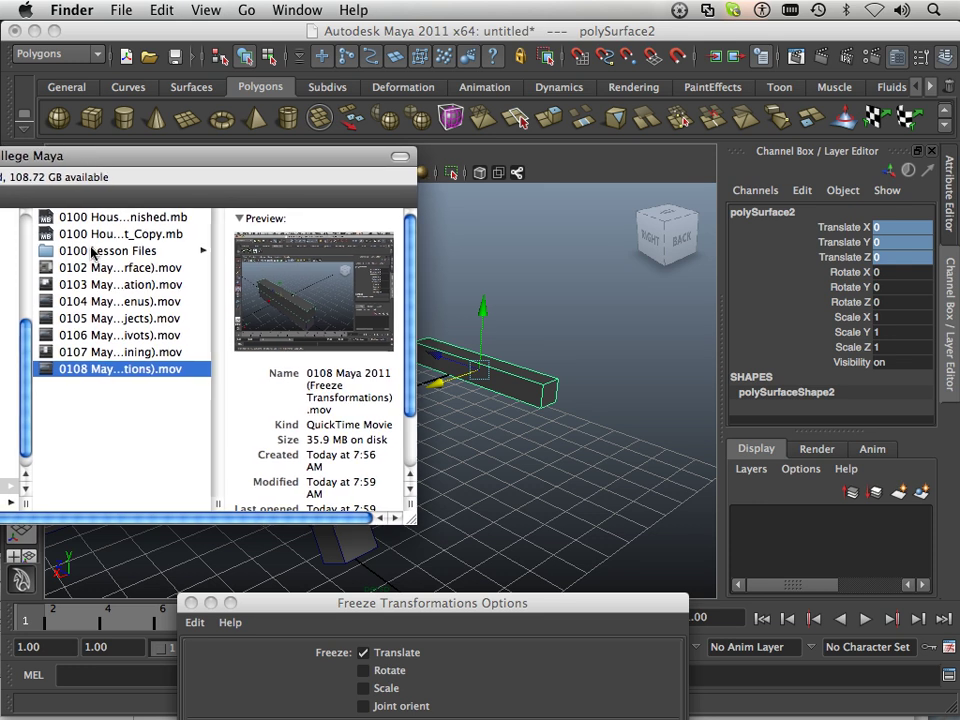
click(112, 250)
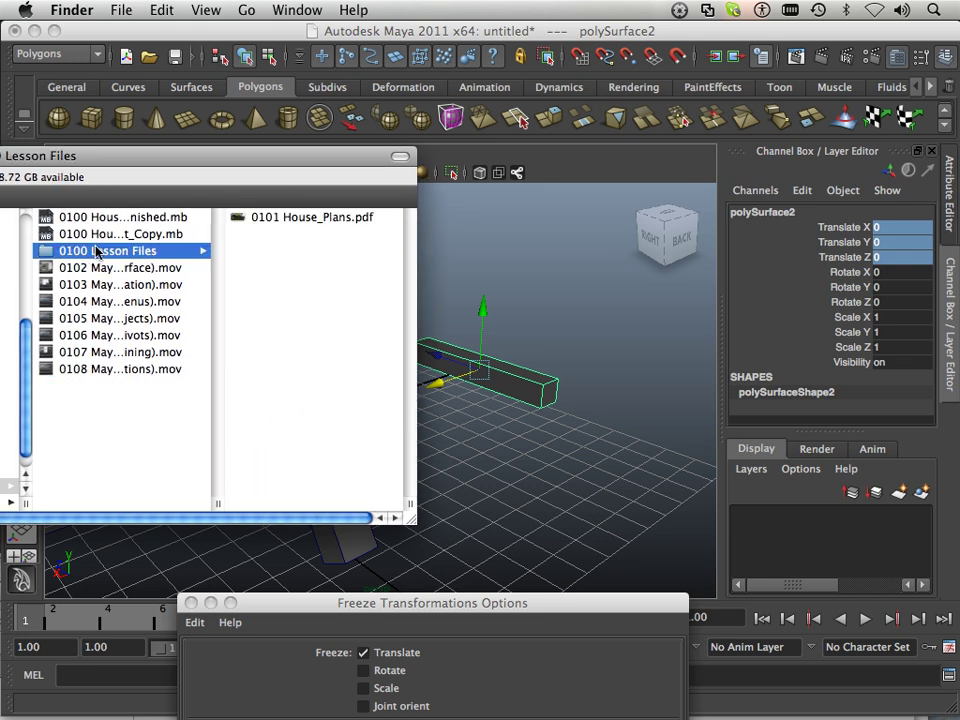
click(120, 232)
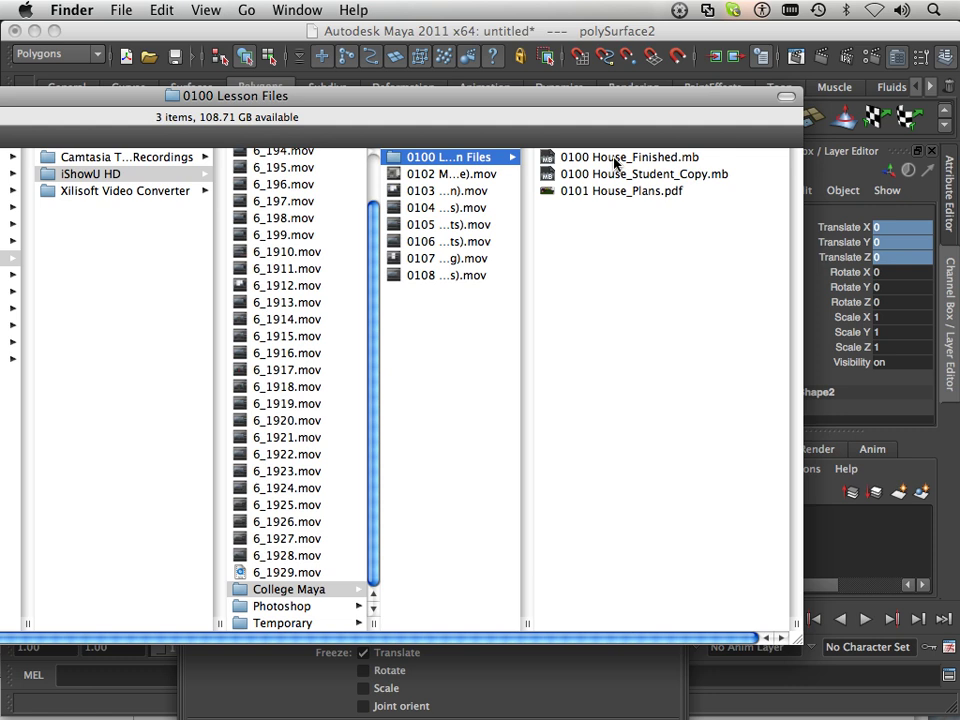
click(630, 156)
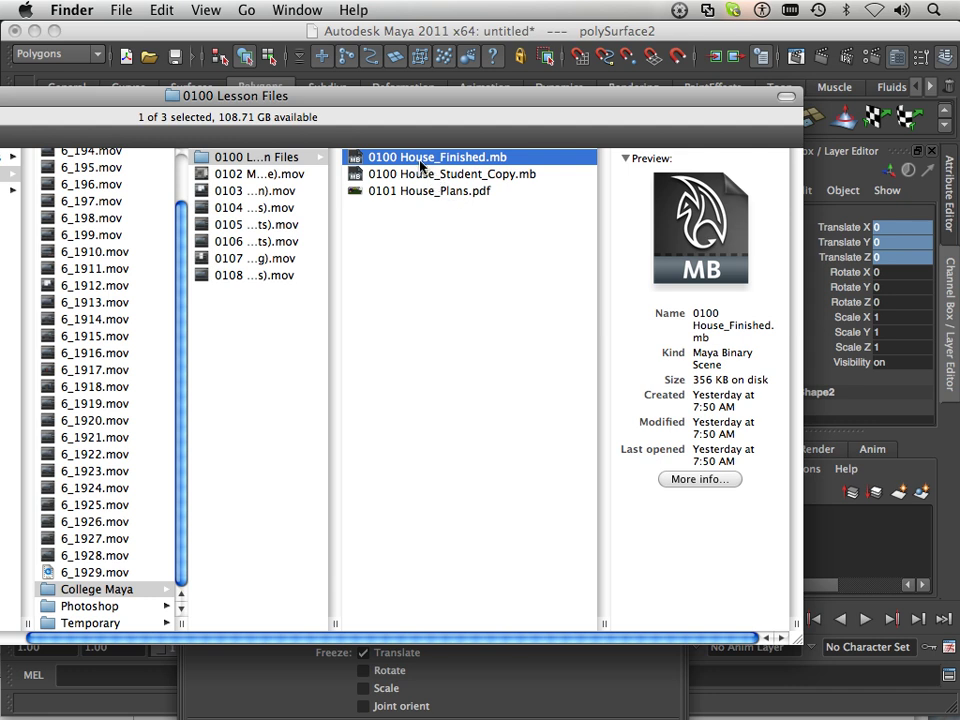
mouse_move(418, 168)
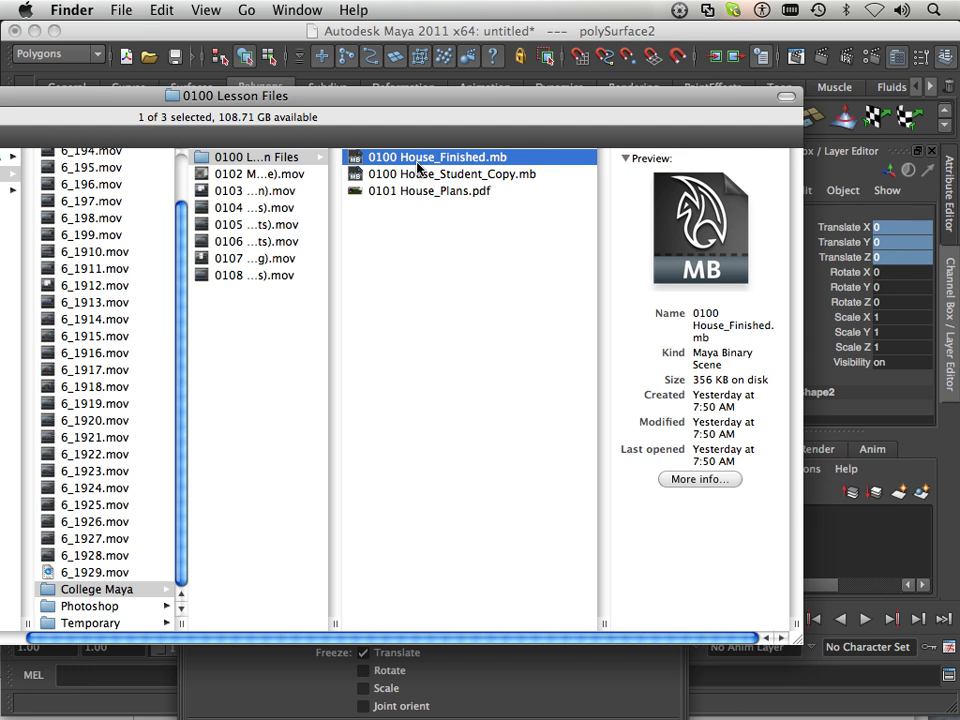
mouse_move(424, 172)
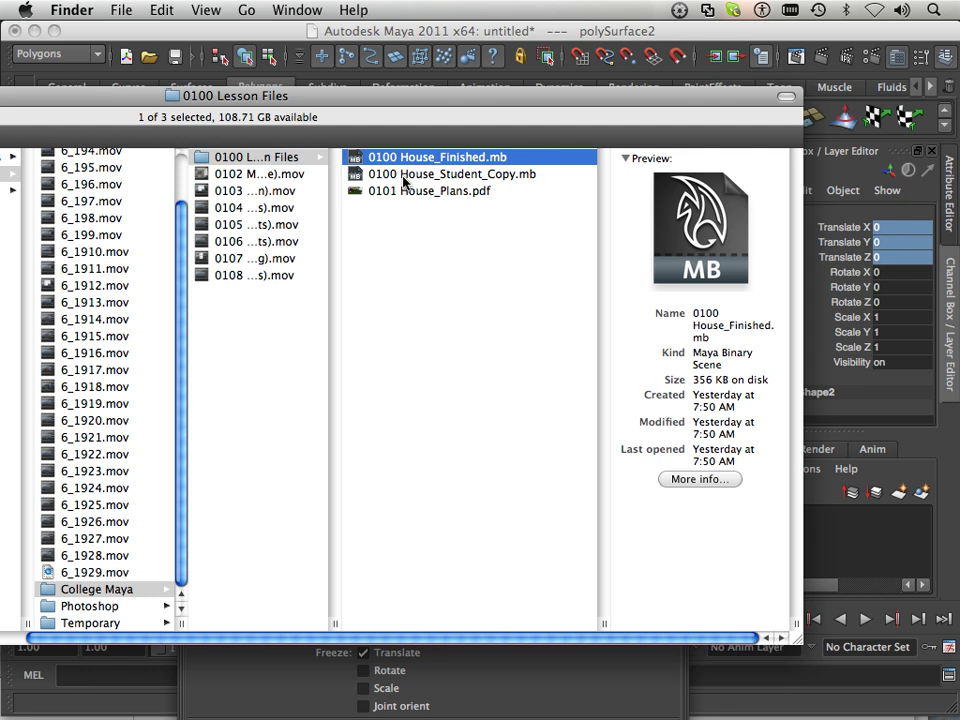
Open 0100 House_Student_Copy.mb without saving the untitled scene and dismiss the Hypergraph window
click(452, 172)
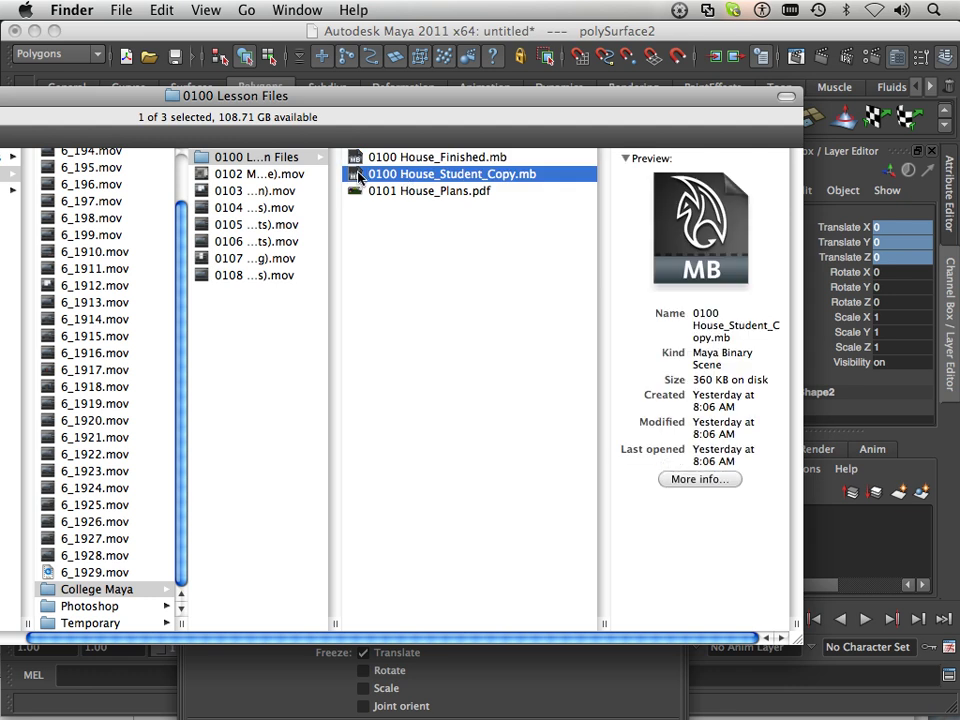
mouse_move(444, 184)
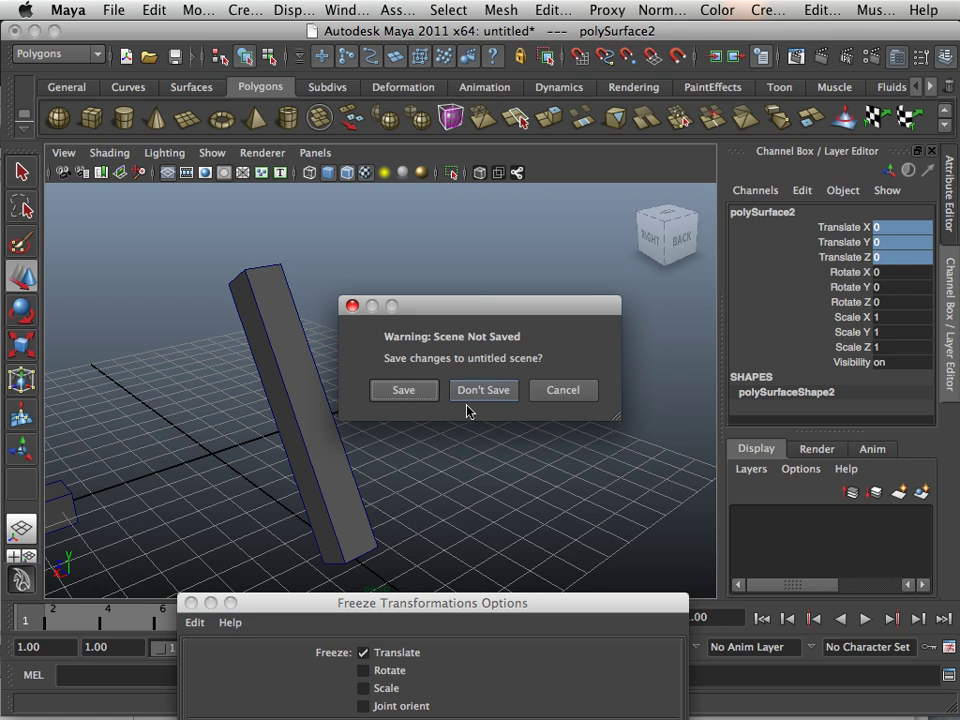
click(484, 390)
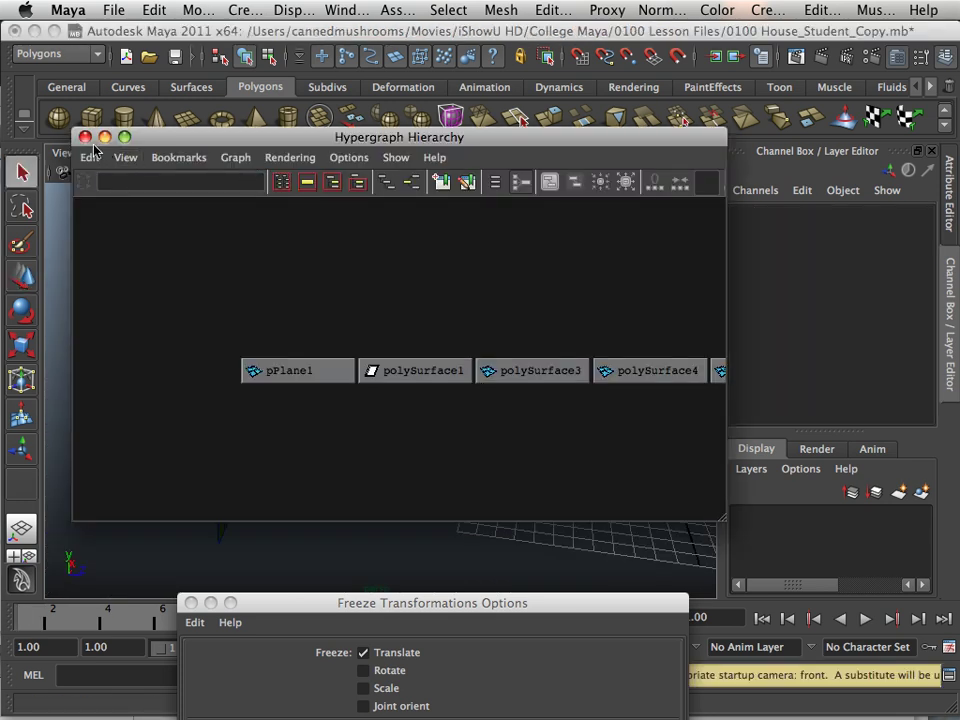
click(84, 136)
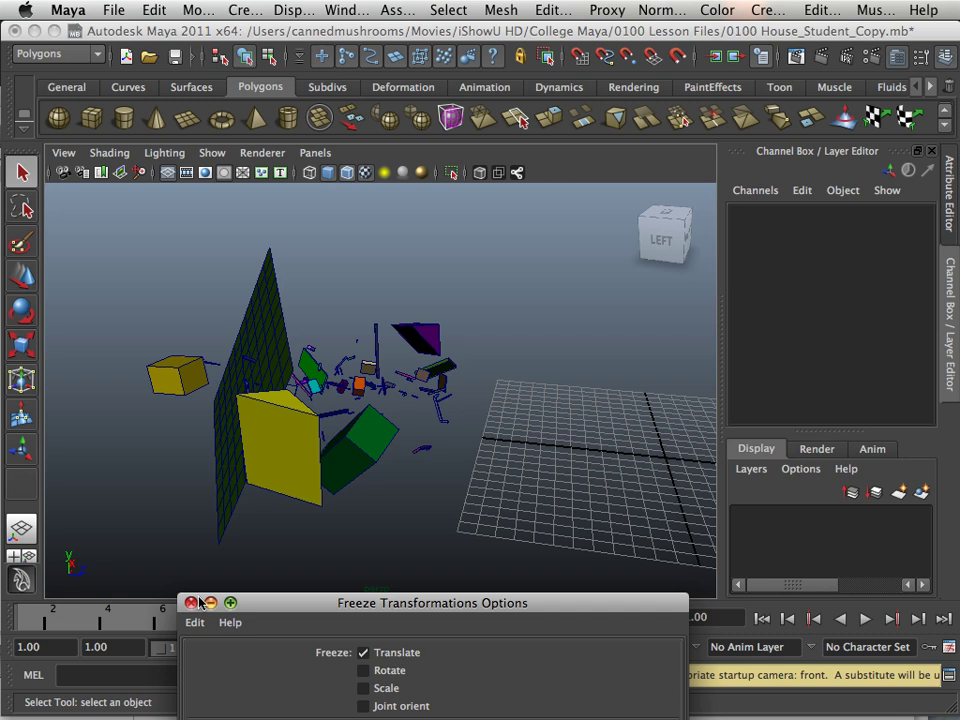
click(188, 602)
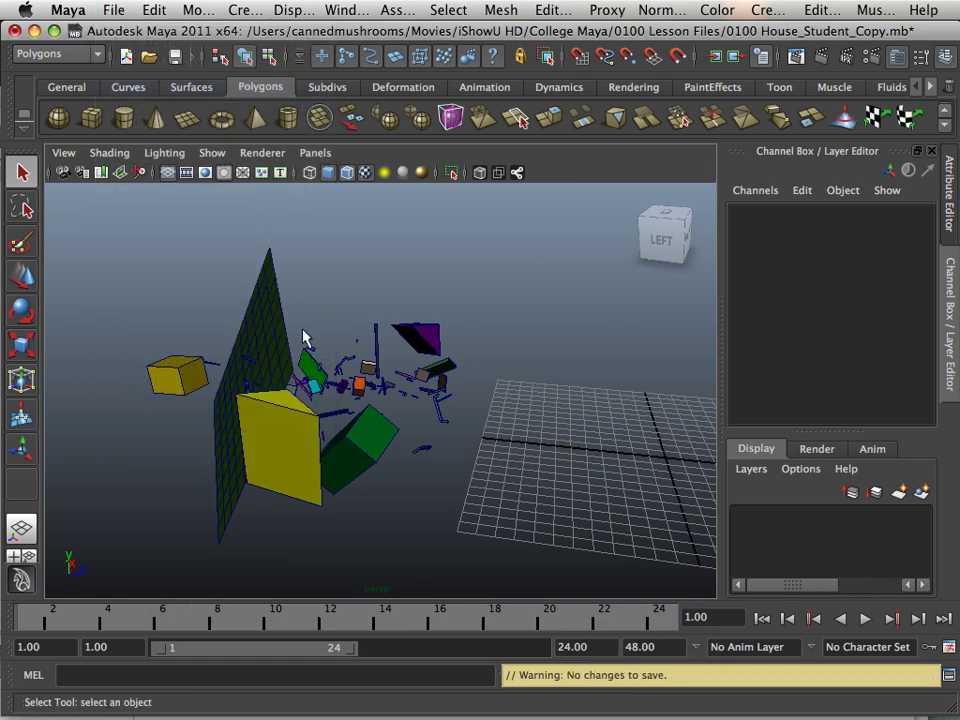
mouse_move(422, 398)
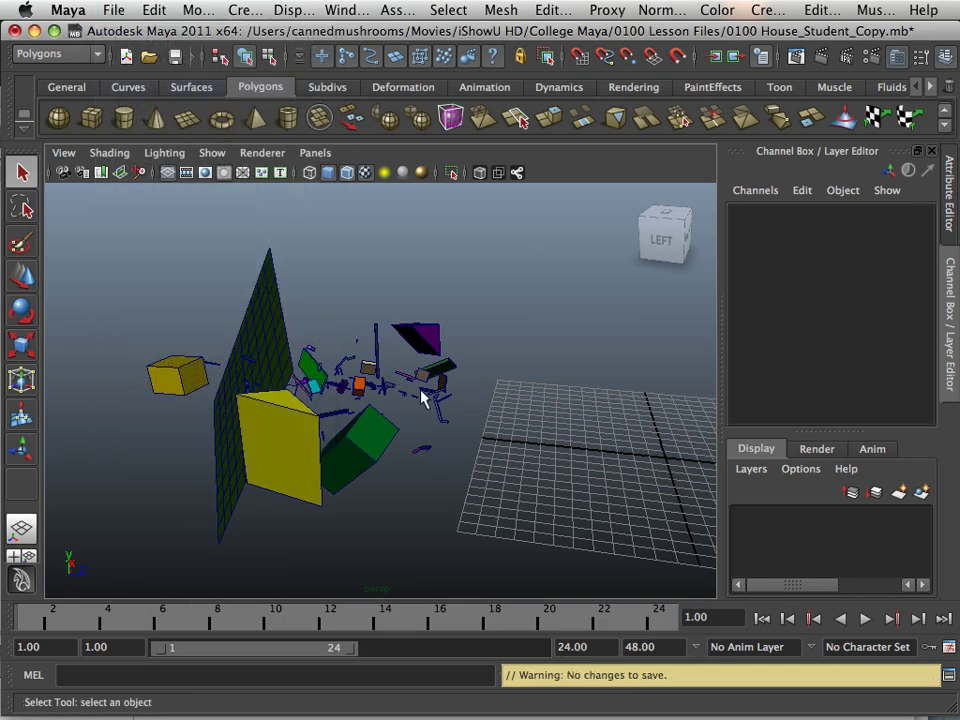
drag(420, 400, 310, 424)
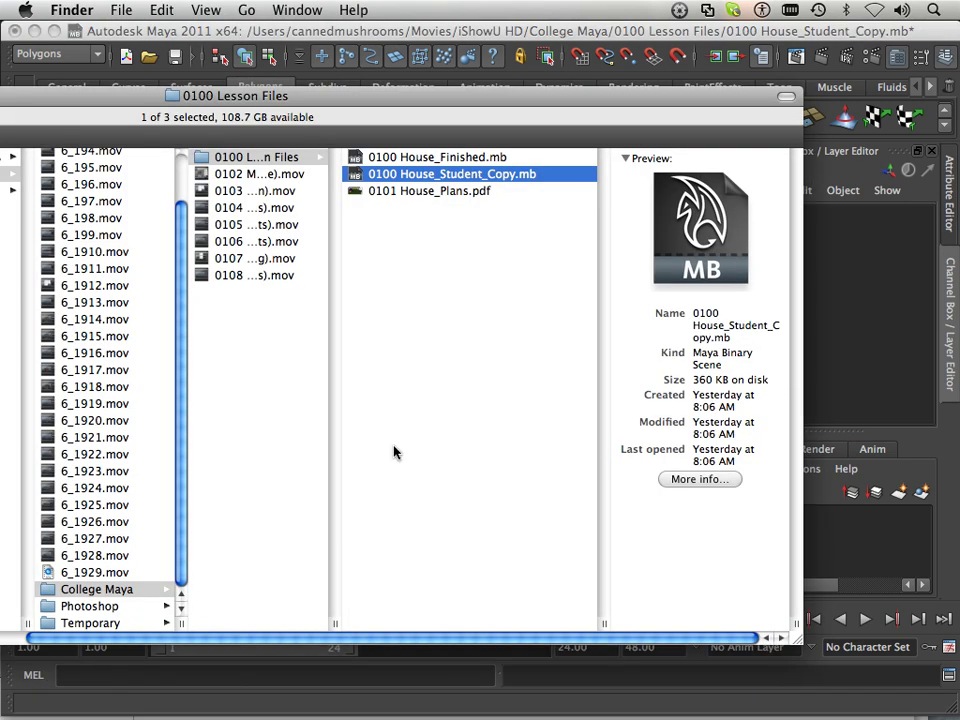
Open 0101 House_Plans.pdf from the lesson folder in Acrobat
click(430, 190)
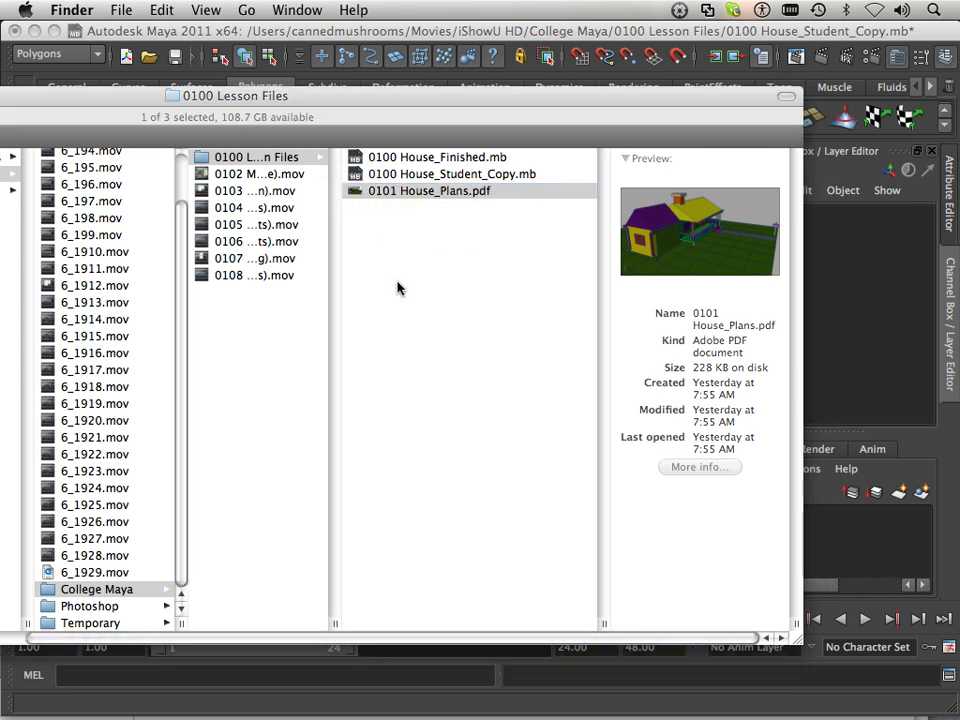
double_click(428, 190)
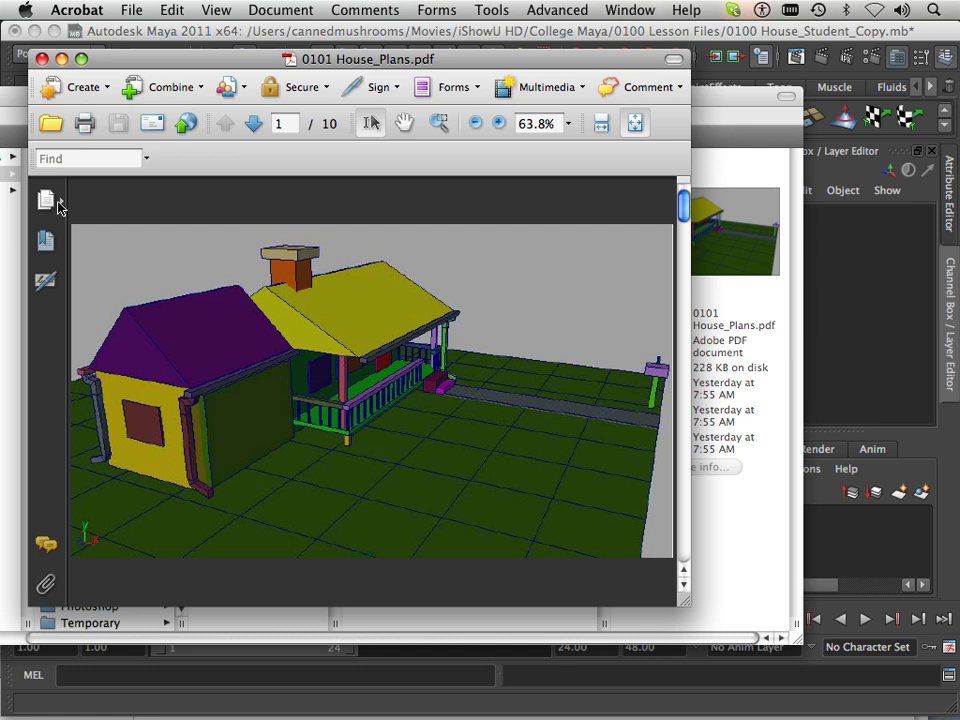
Show the page thumbnails and skim ahead through later pages of the house plans
click(44, 200)
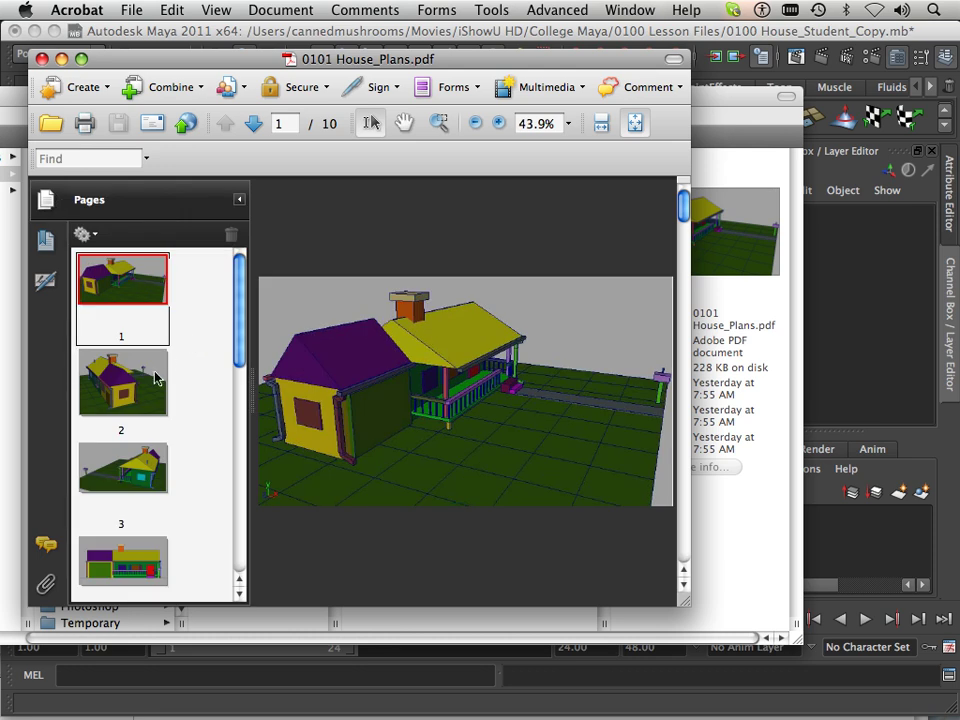
click(254, 124)
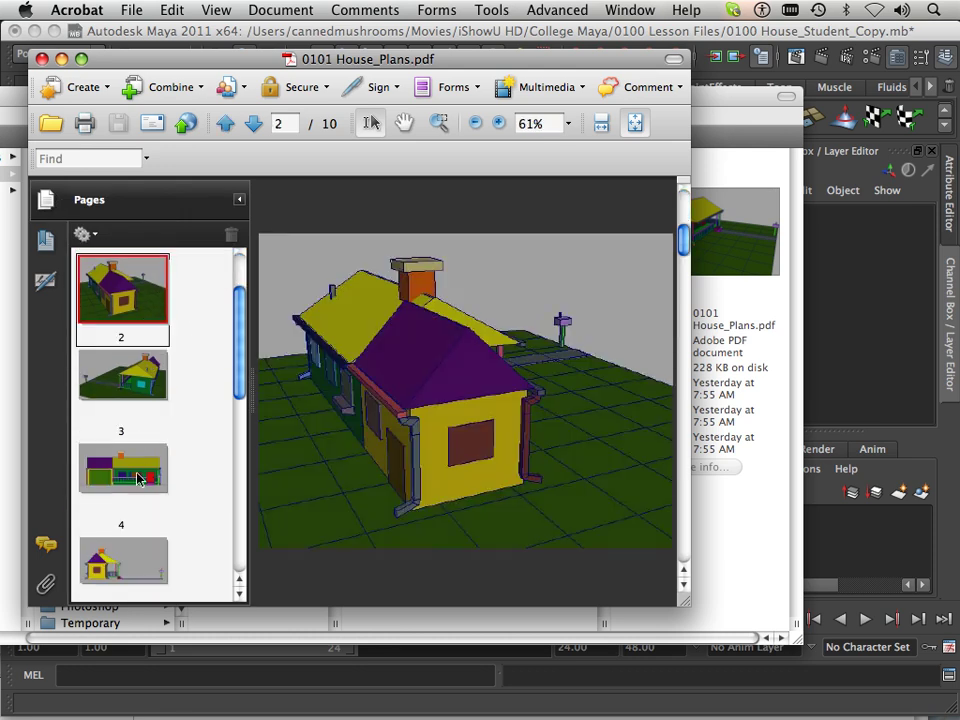
click(122, 482)
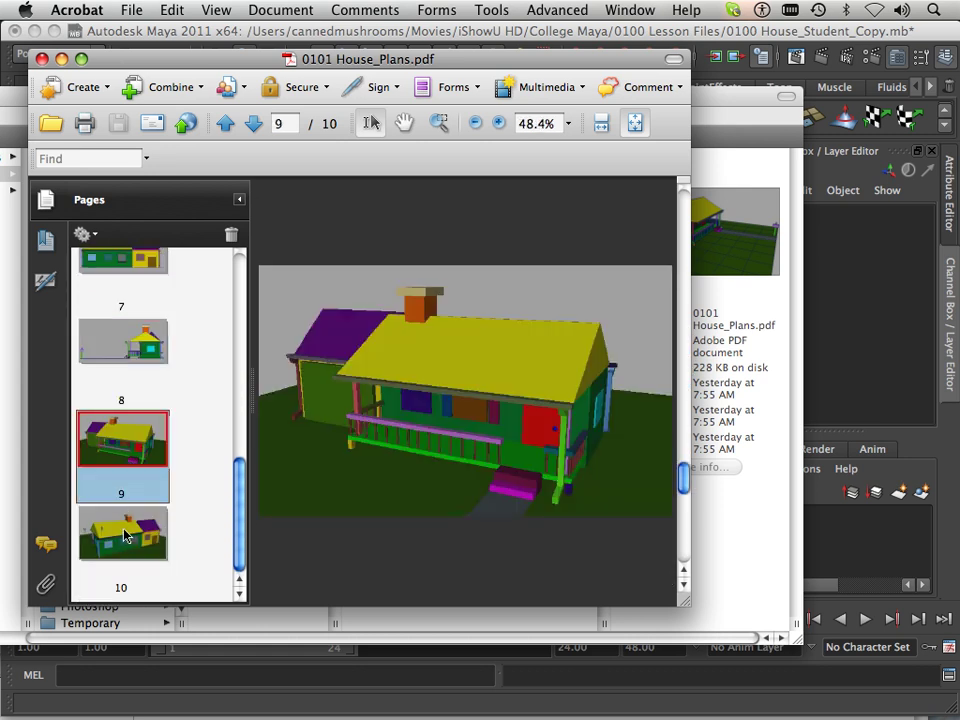
click(122, 532)
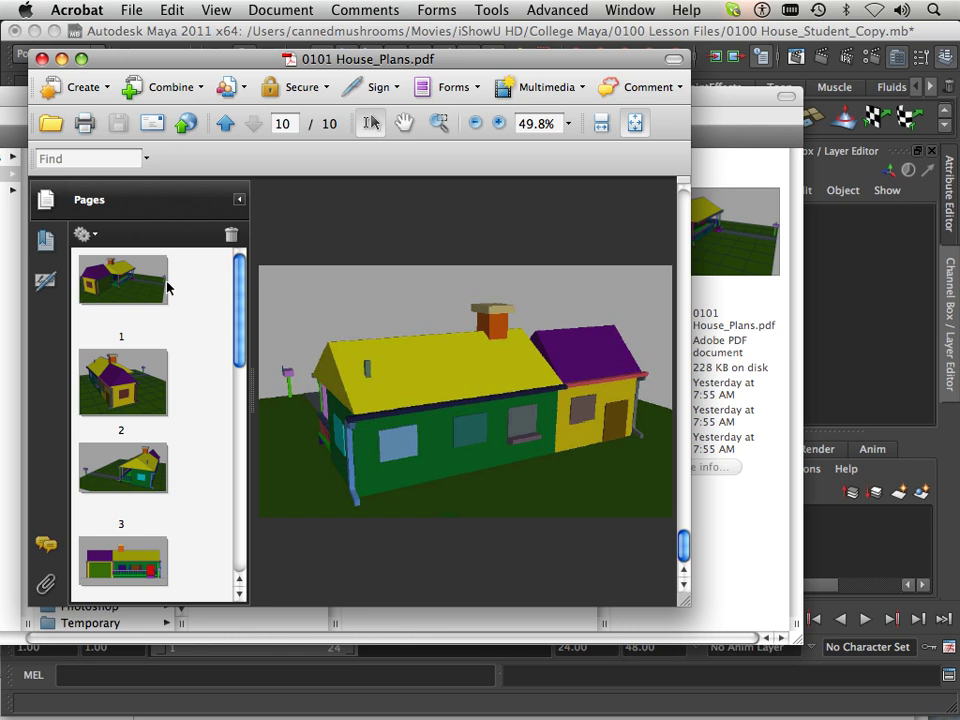
mouse_move(148, 304)
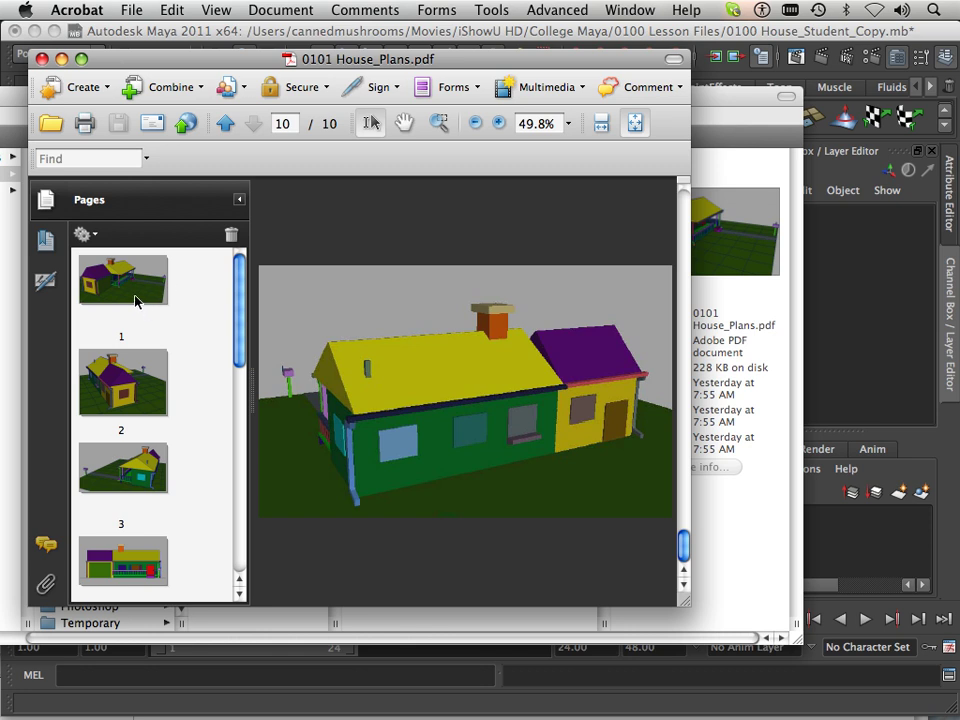
Step through pages 1, 2 and 3, ending on page 4's flat front view of the house
click(120, 278)
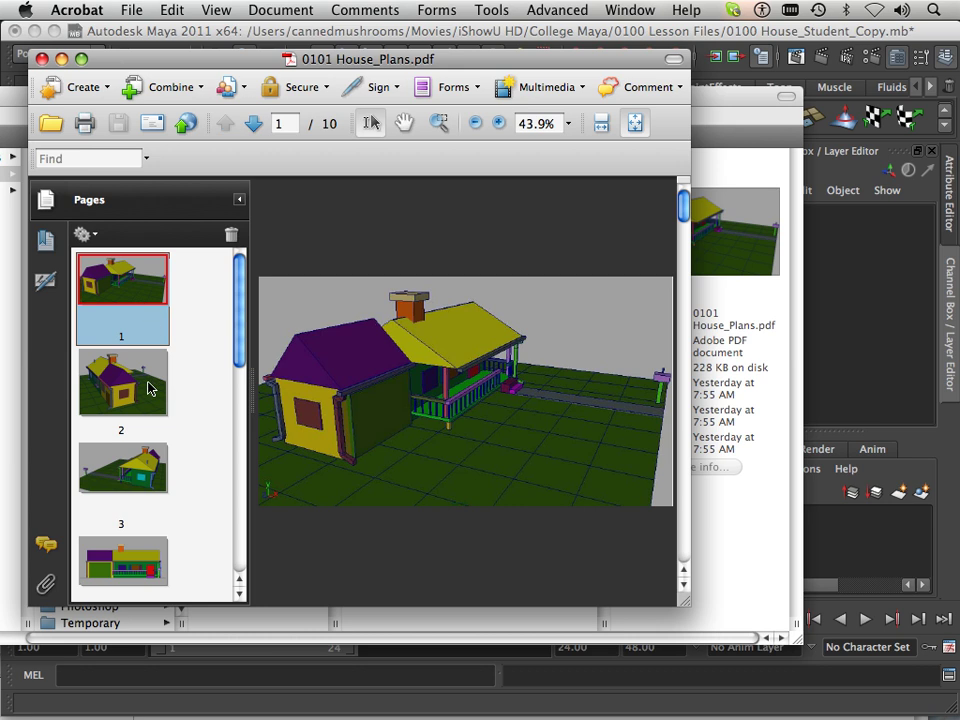
click(120, 382)
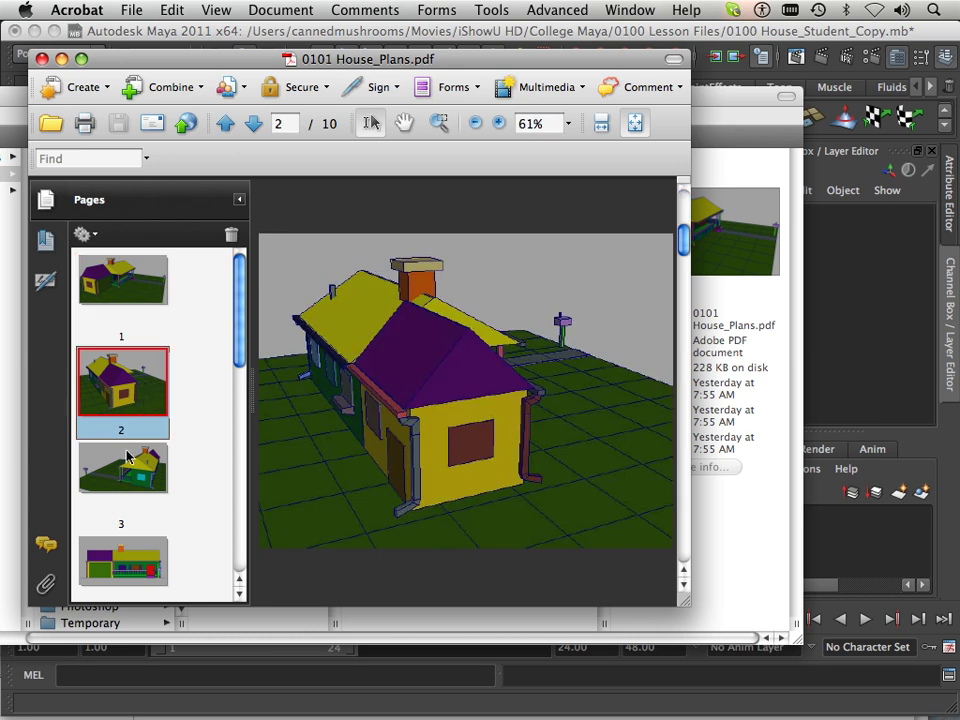
mouse_move(130, 480)
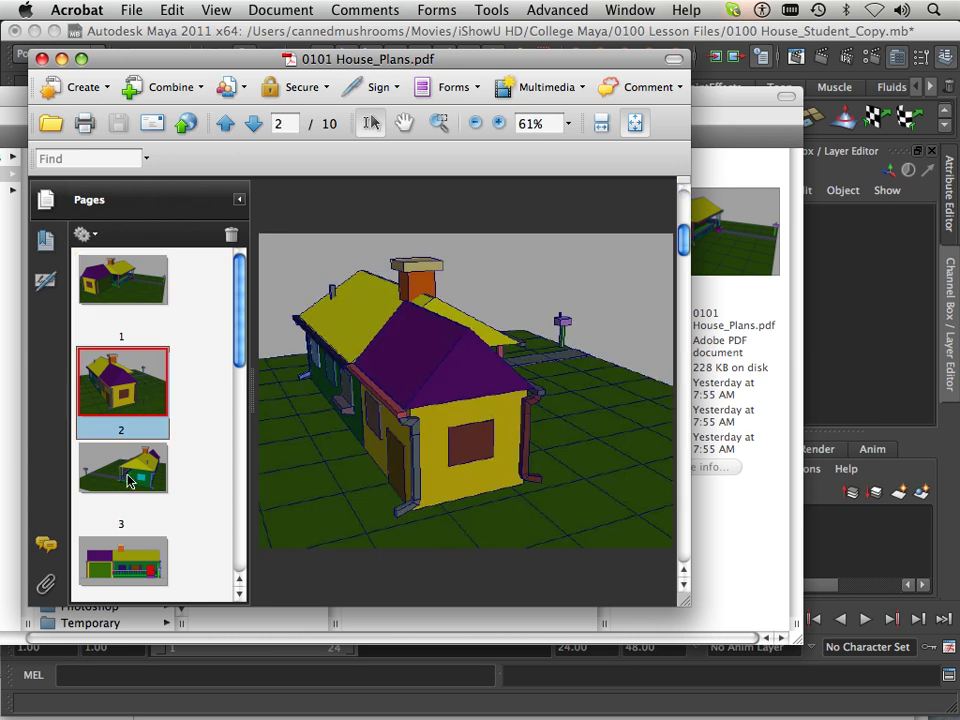
click(122, 468)
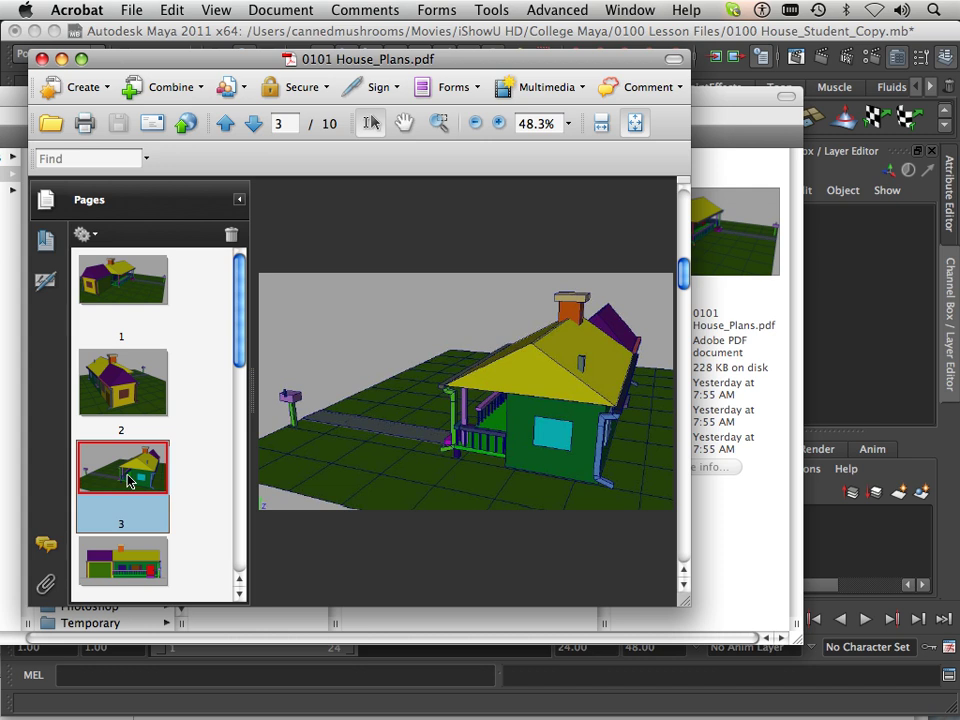
click(254, 124)
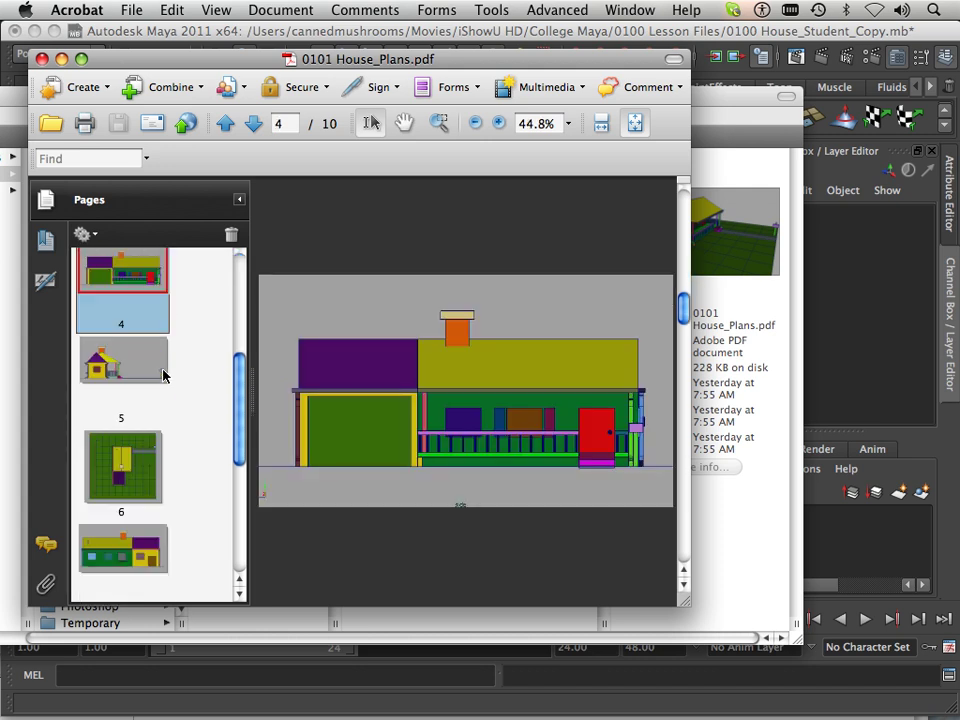
scroll(down, 3)
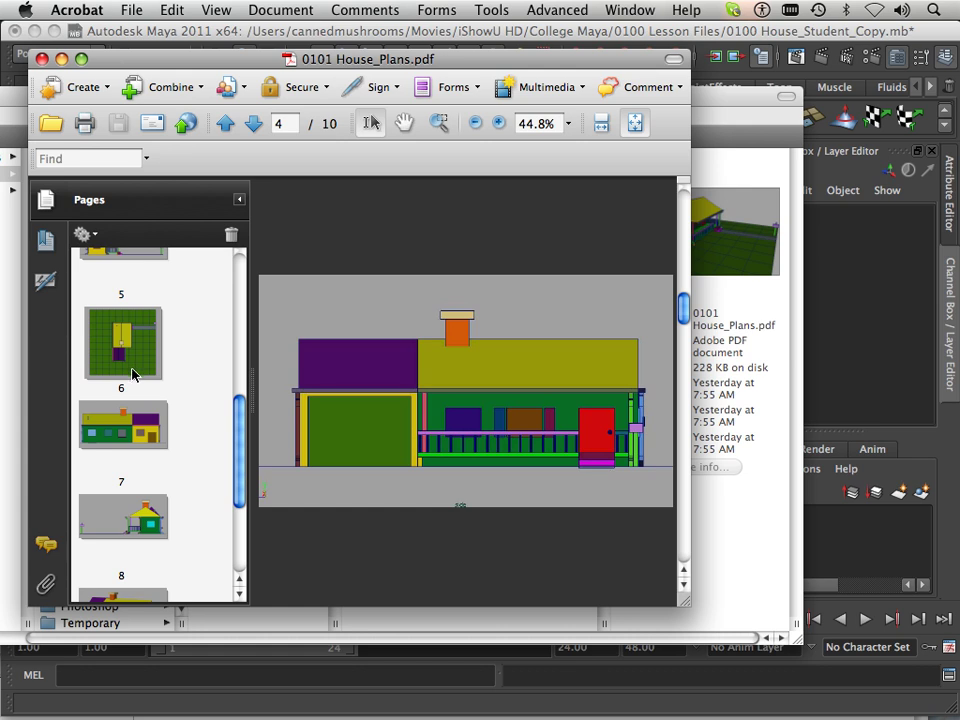
mouse_move(136, 376)
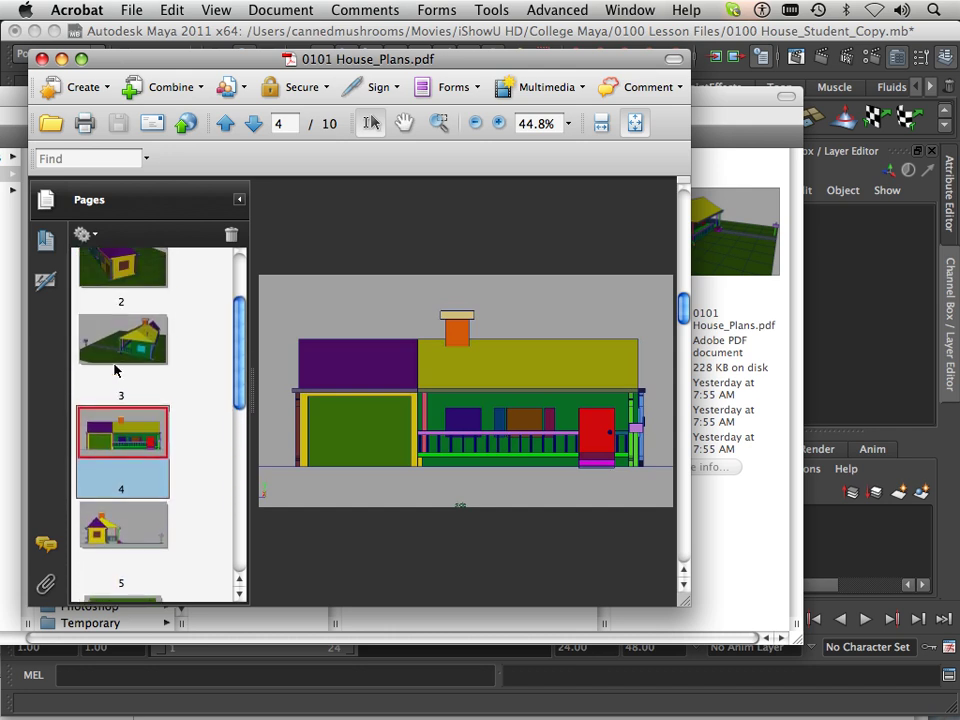
scroll(down, 3)
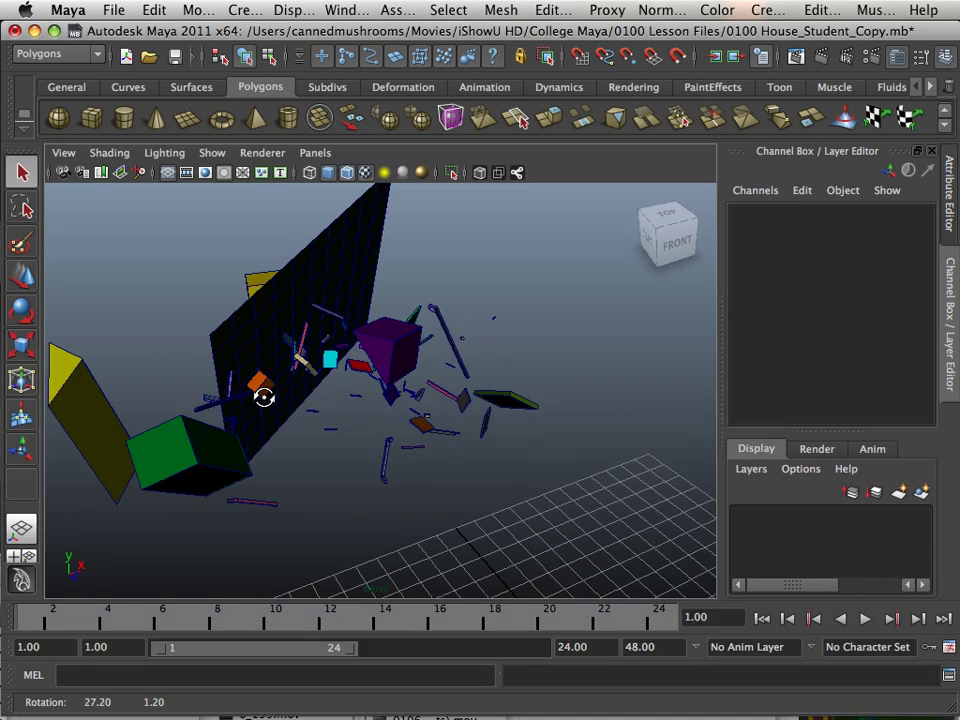
Orbit the perspective view around and above the scattered house parts
drag(264, 398, 344, 456)
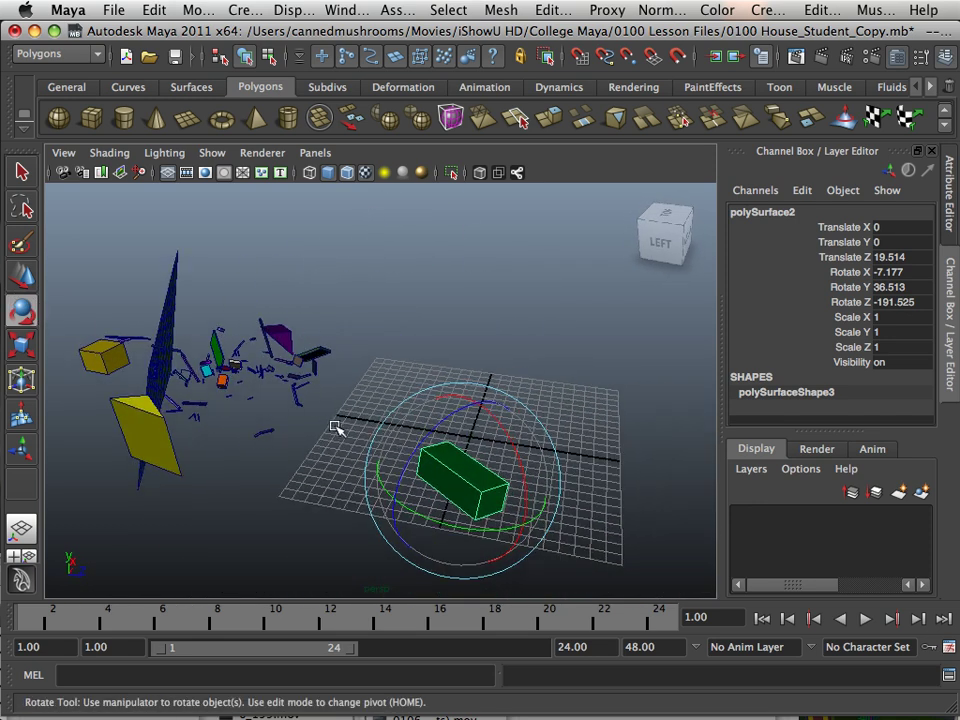
drag(340, 430, 248, 418)
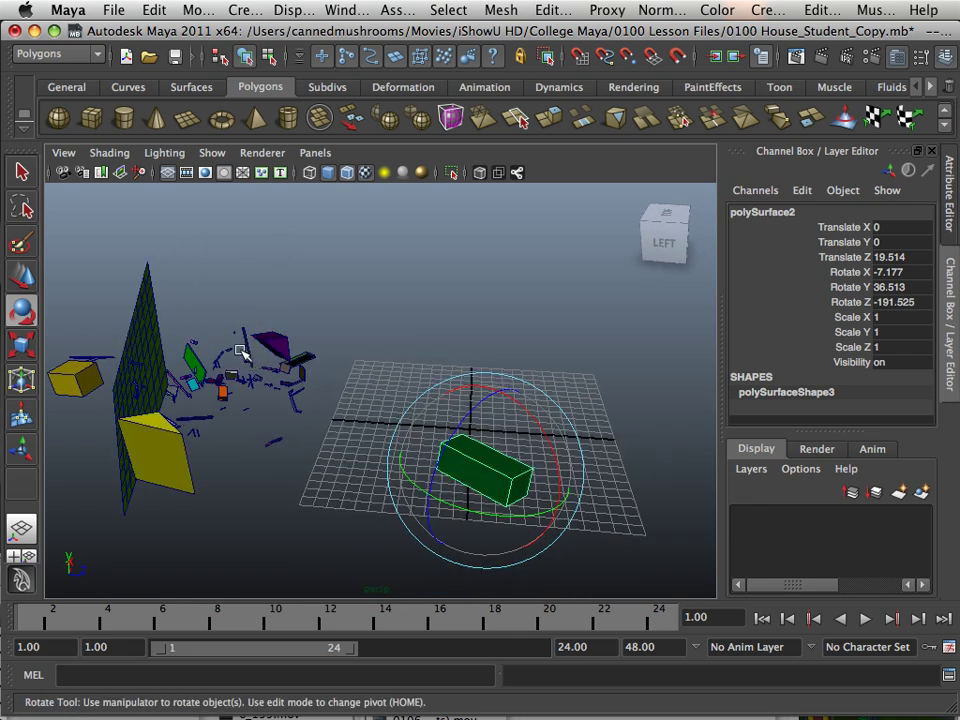
mouse_move(370, 440)
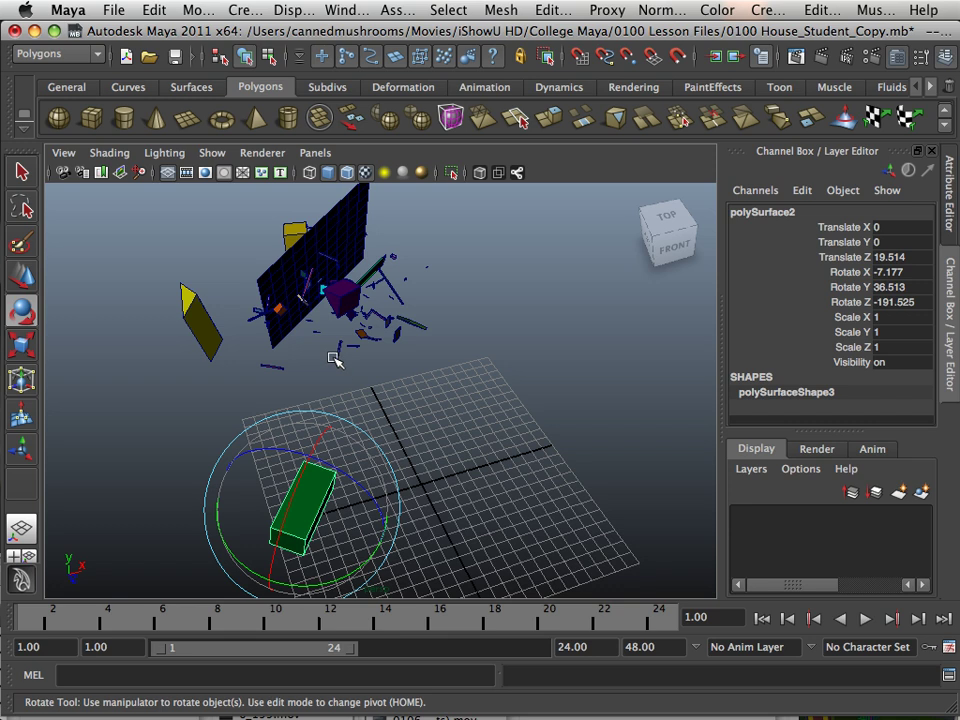
mouse_move(400, 374)
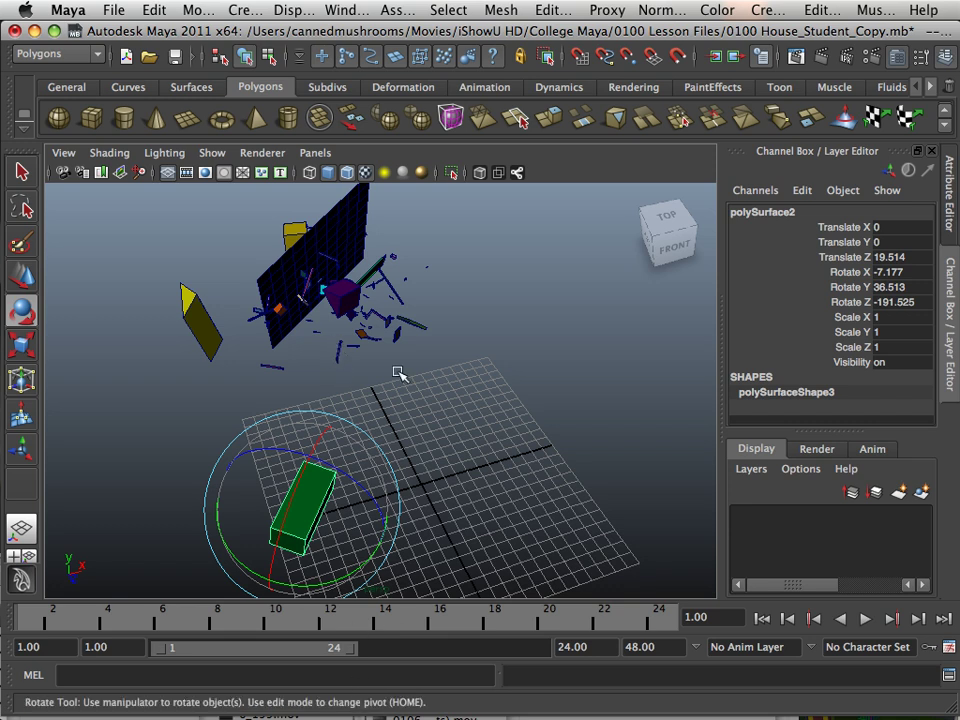
mouse_move(408, 384)
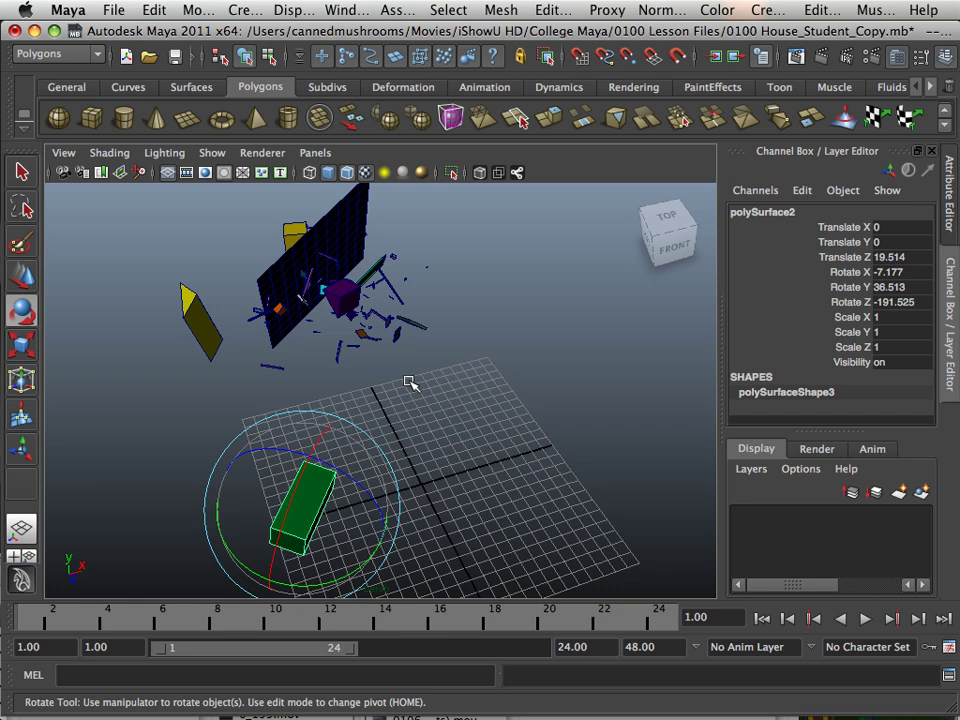
click(68, 8)
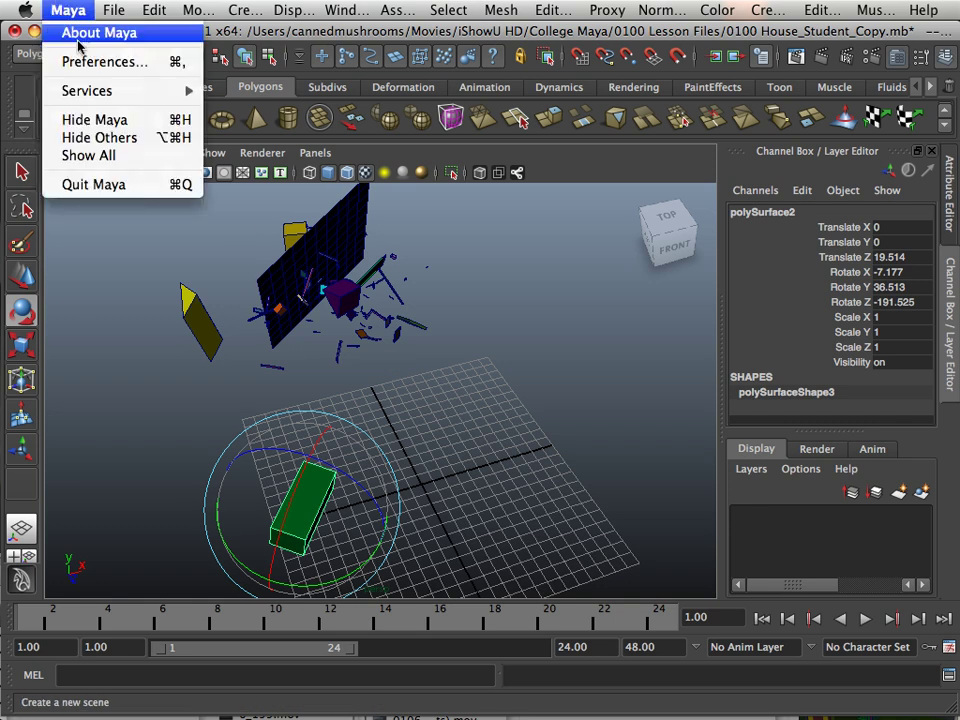
Start Save Scene As with Maya Binary as the file type
click(112, 8)
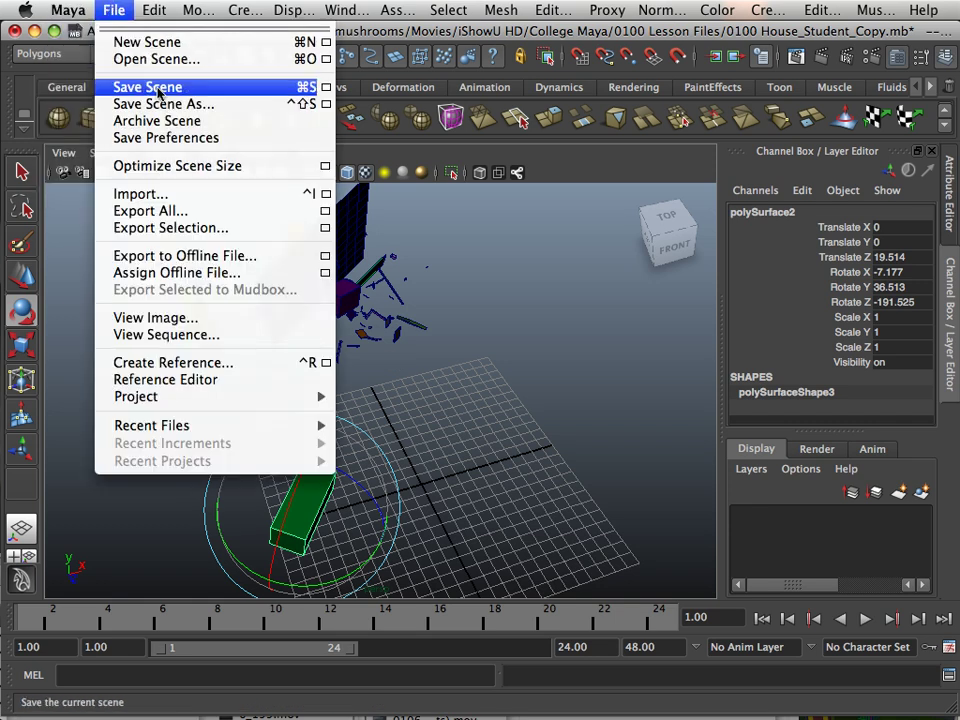
click(164, 104)
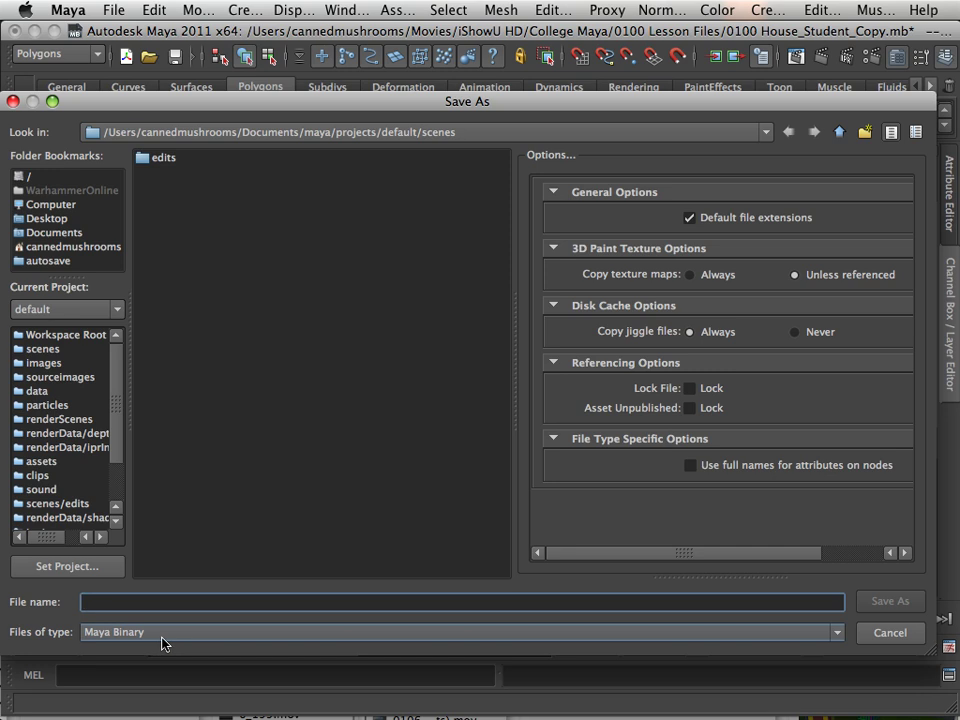
click(460, 600)
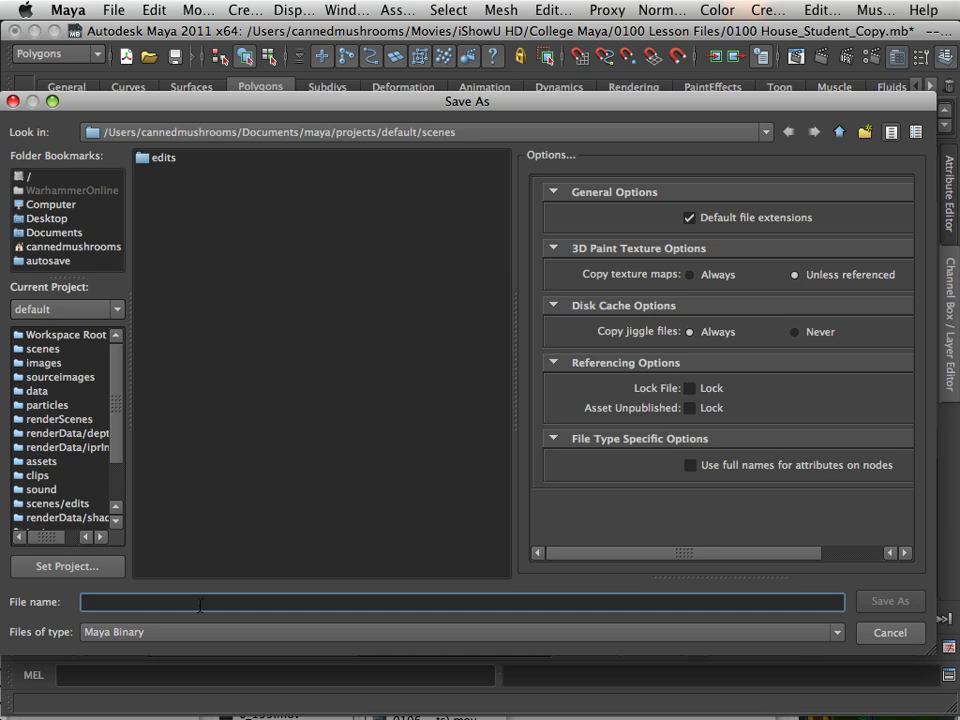
mouse_move(252, 604)
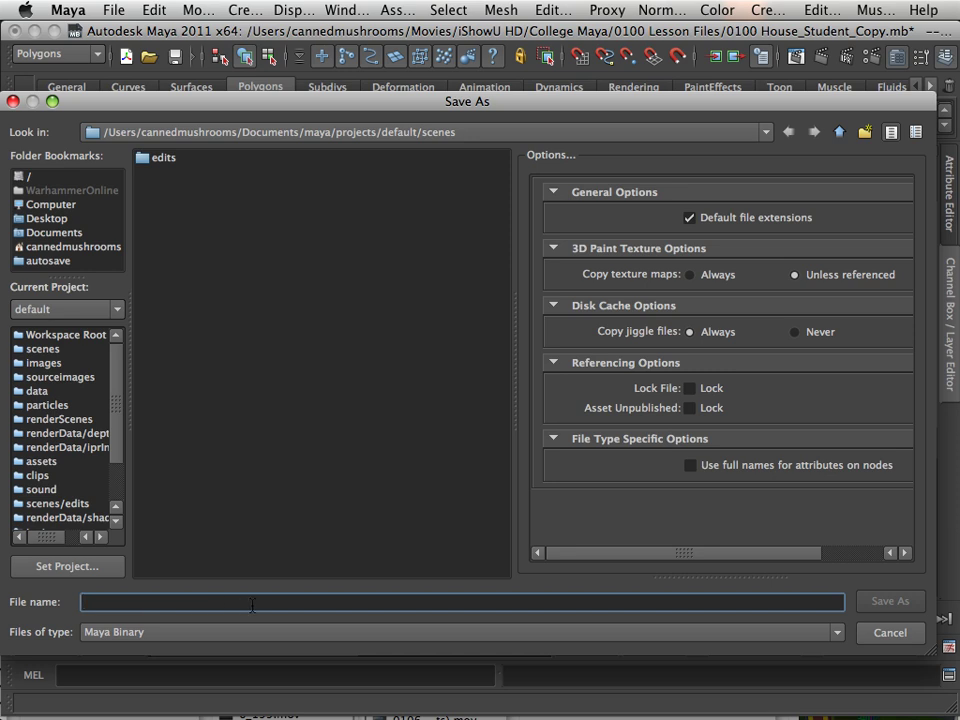